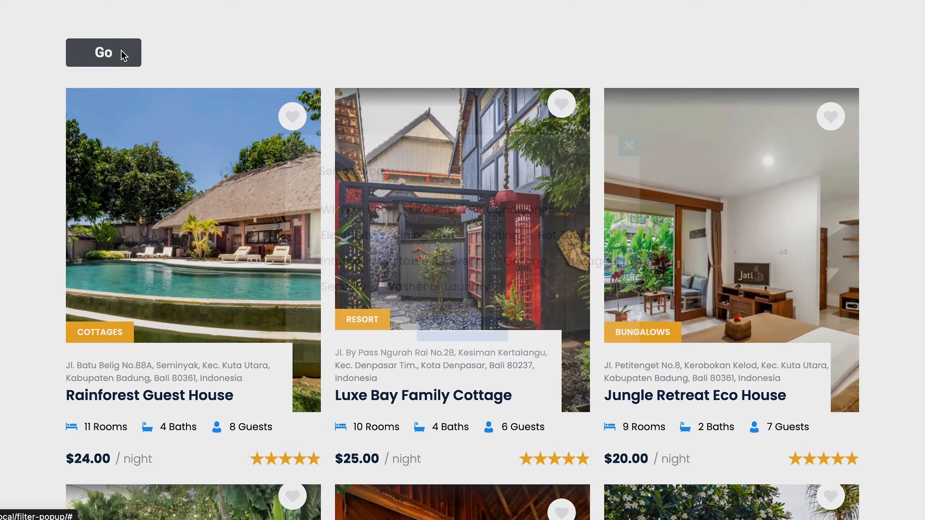
Step: Narrow the listings to Bungalows with a Kitchen via the Filter popup and Apply Filters
left_click(103, 52)
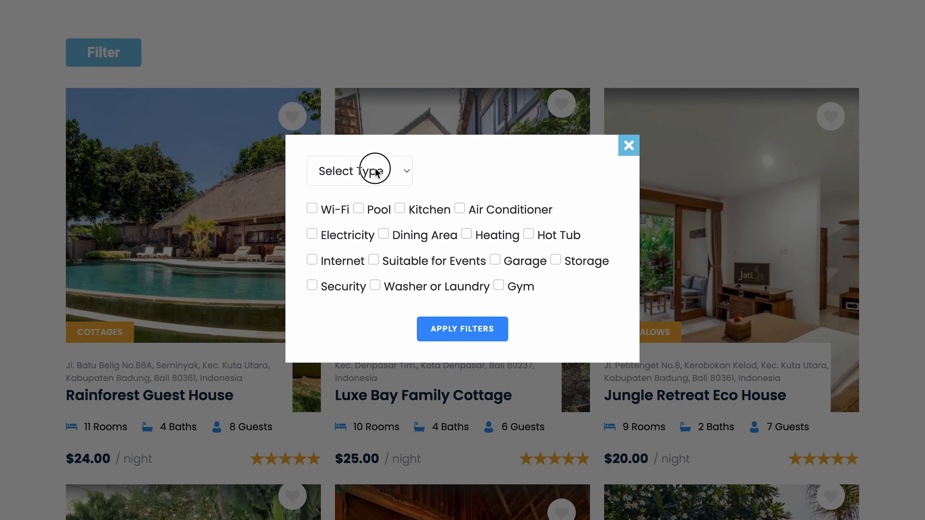
left_click(400, 208)
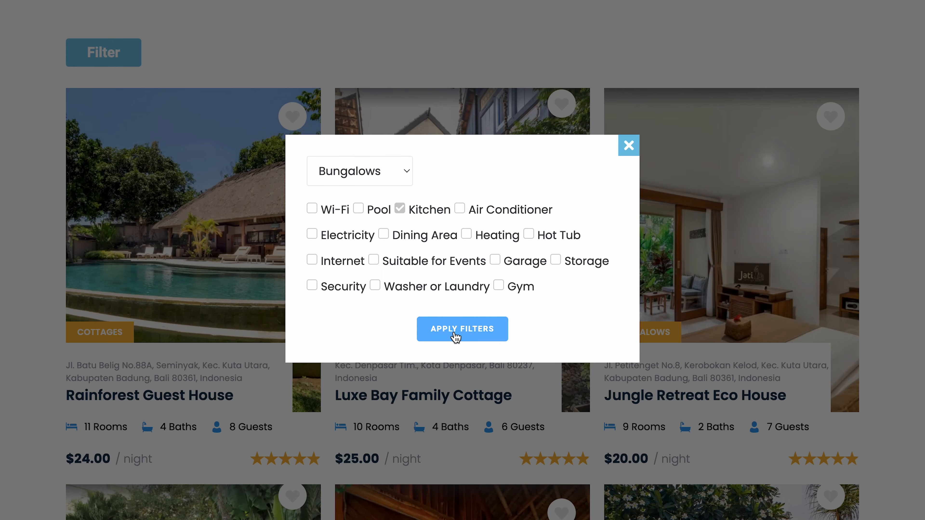
left_click(462, 329)
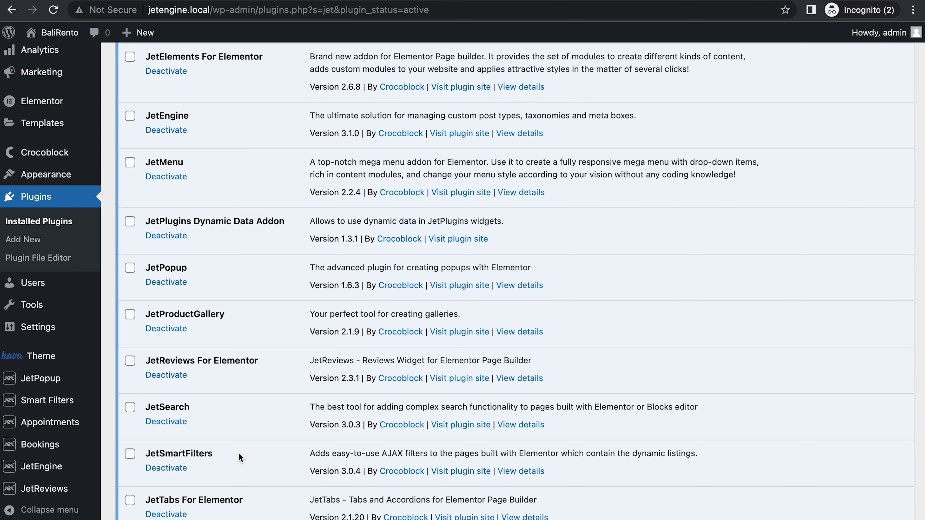
mouse_move(247, 281)
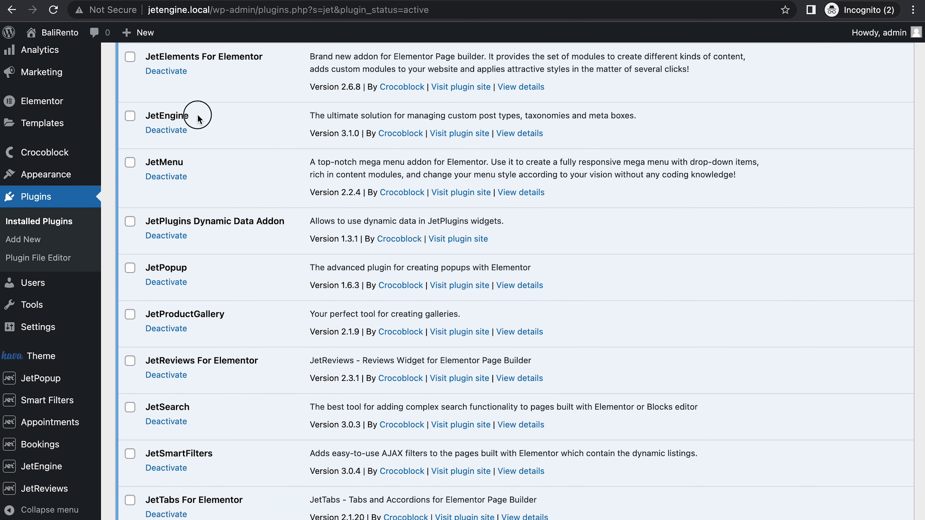
double_click(166, 115)
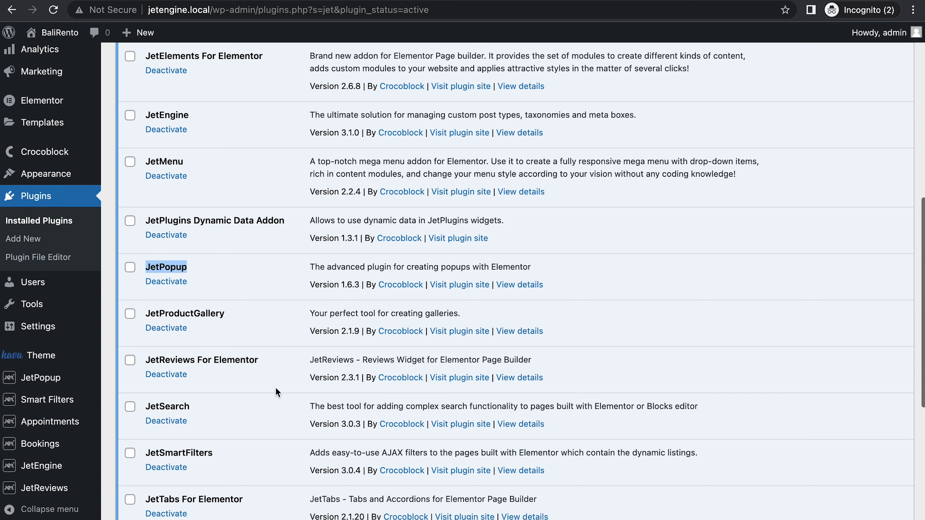
scroll("down", 3)
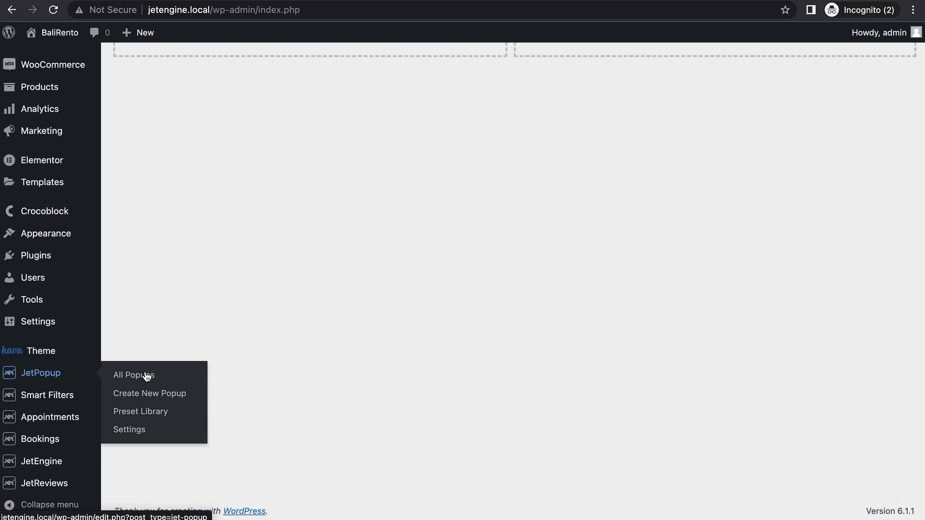
Step: Create and publish a JetPopup titled 'Filter properties popup', then start editing it in Elementor
left_click(150, 393)
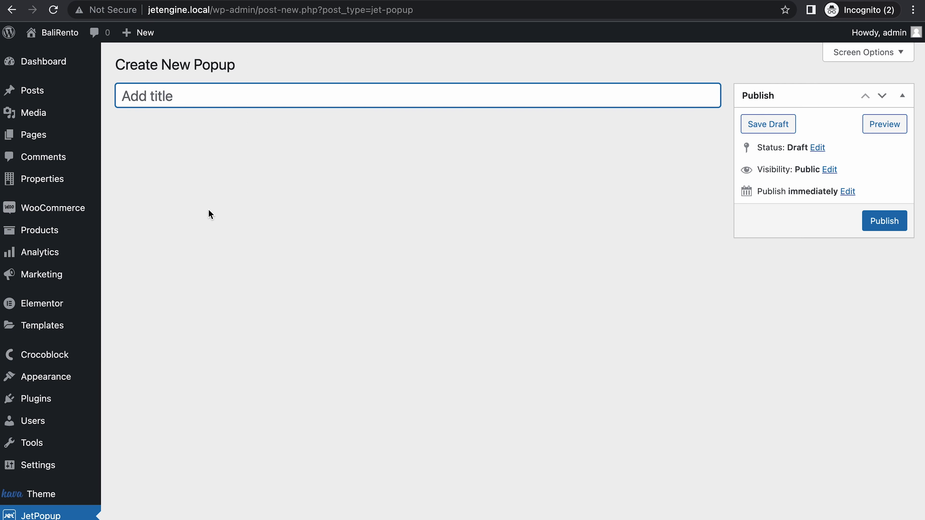
type("Filter p")
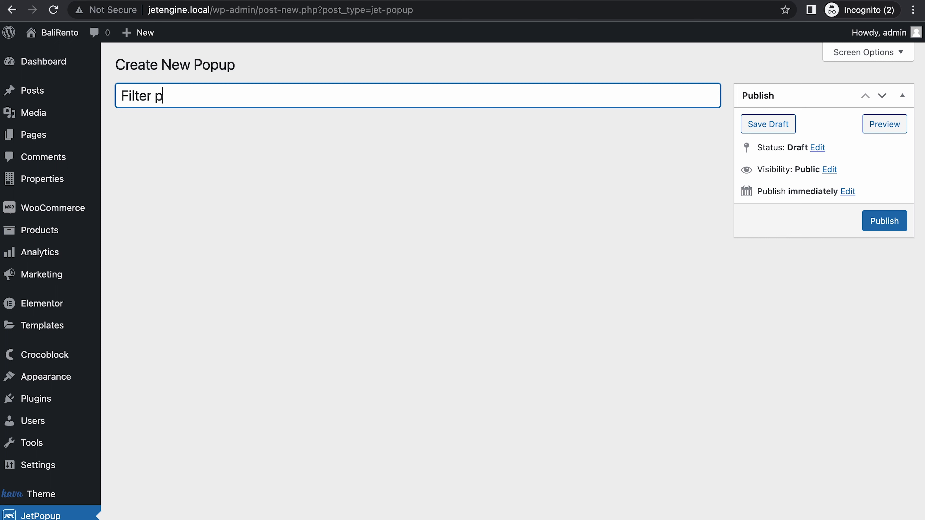
type("ropert")
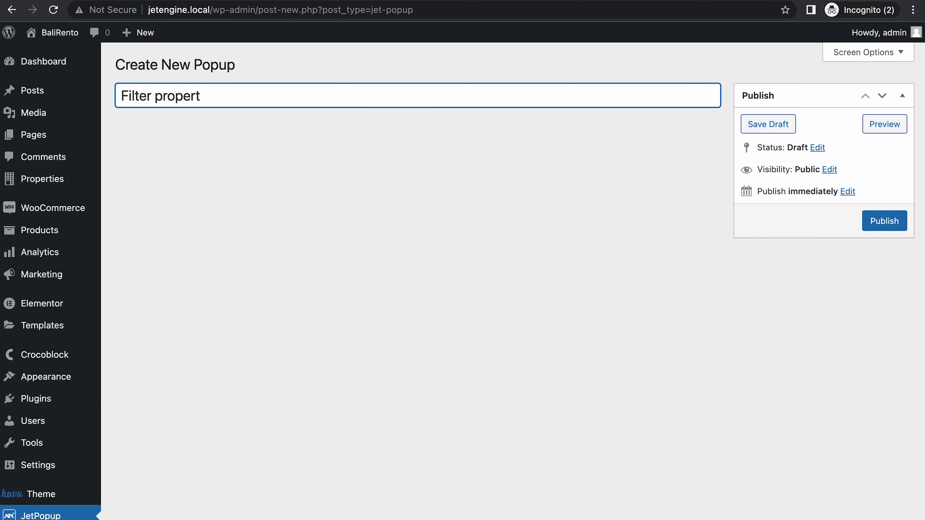
type("ies po")
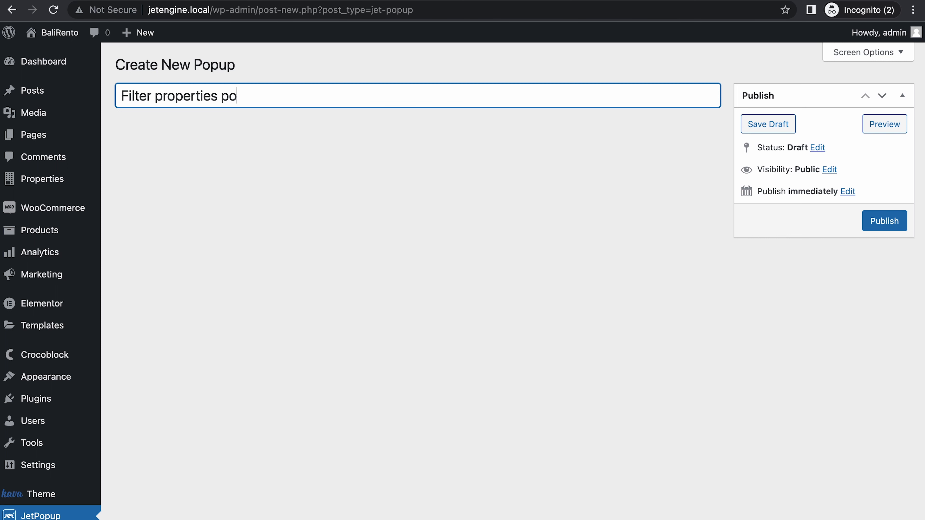
type("pup")
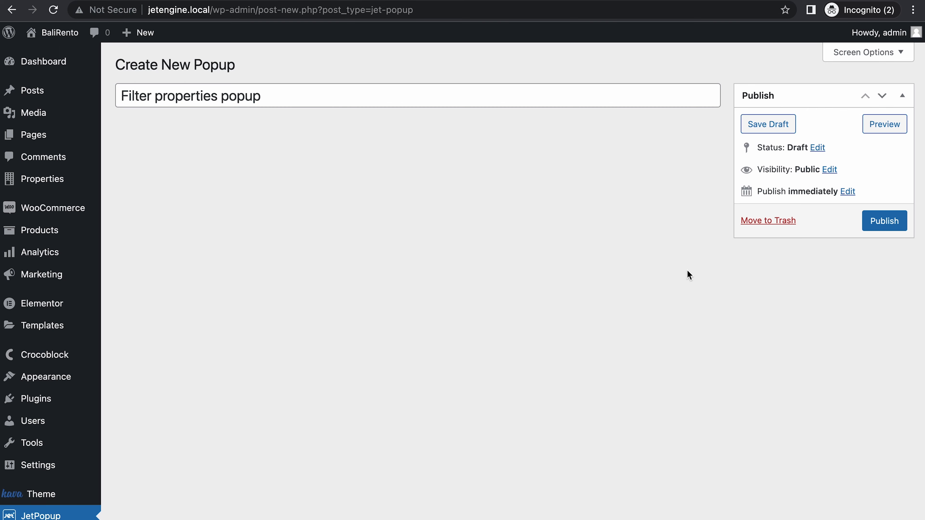
left_click(883, 221)
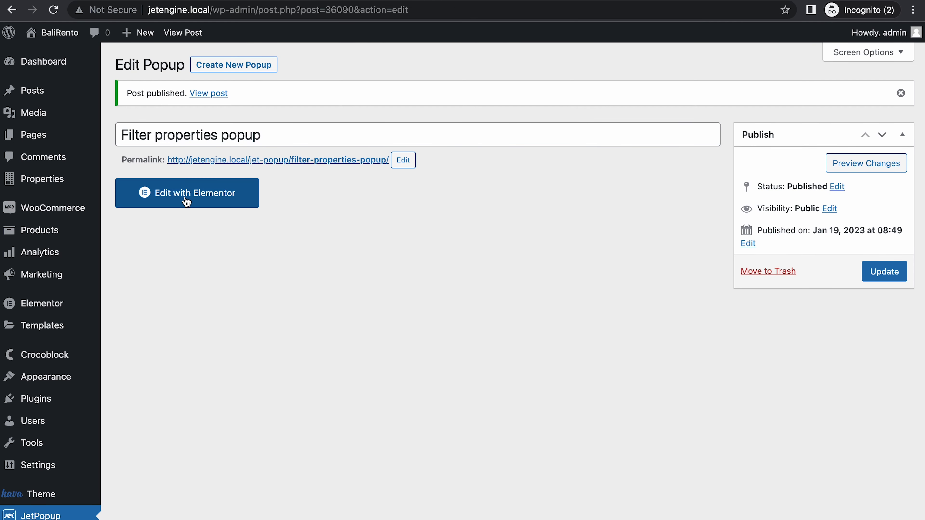
left_click(186, 193)
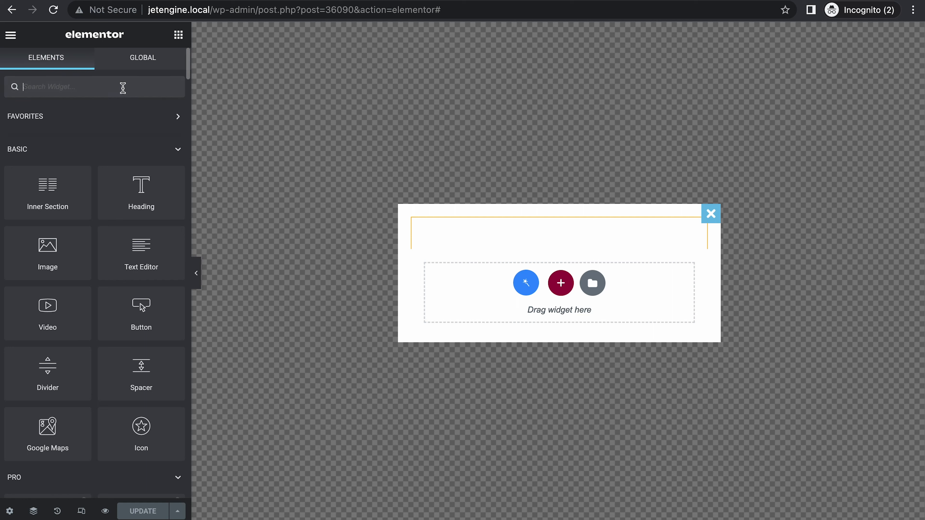
Step: Add a Select Filter for Types of housing targeting JetEngine, applied on apply-button click
type("SELE")
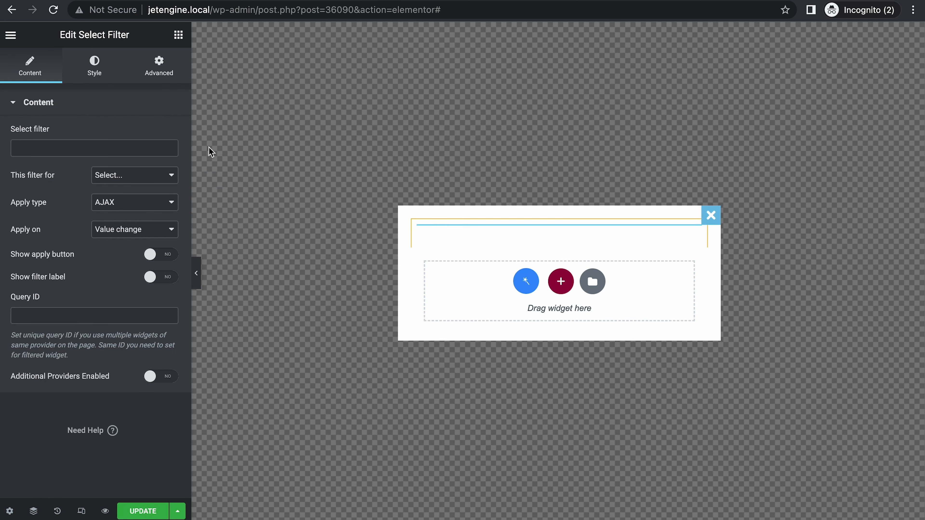
type("housing")
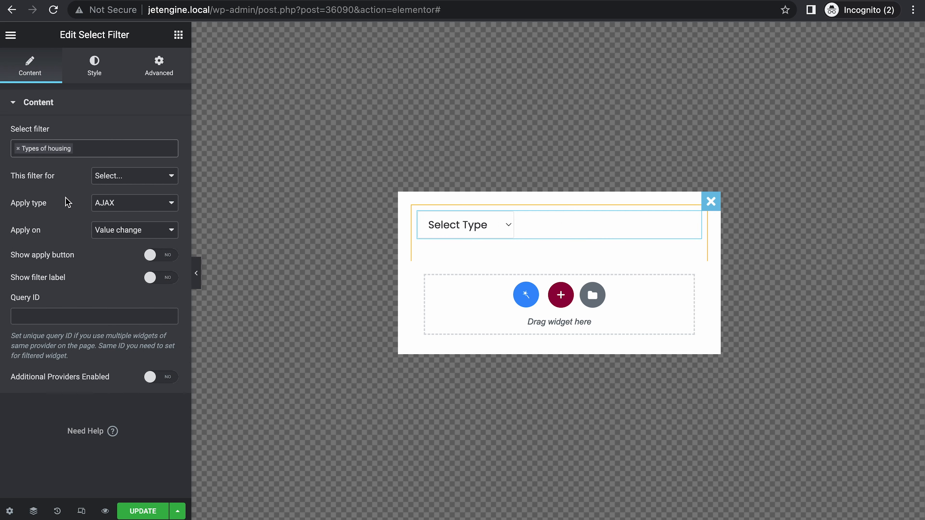
mouse_move(40, 187)
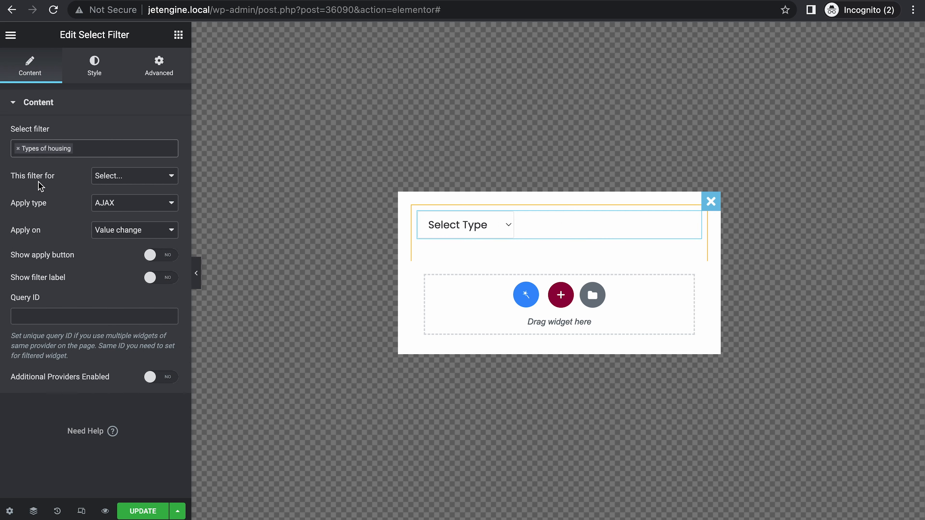
left_click(134, 176)
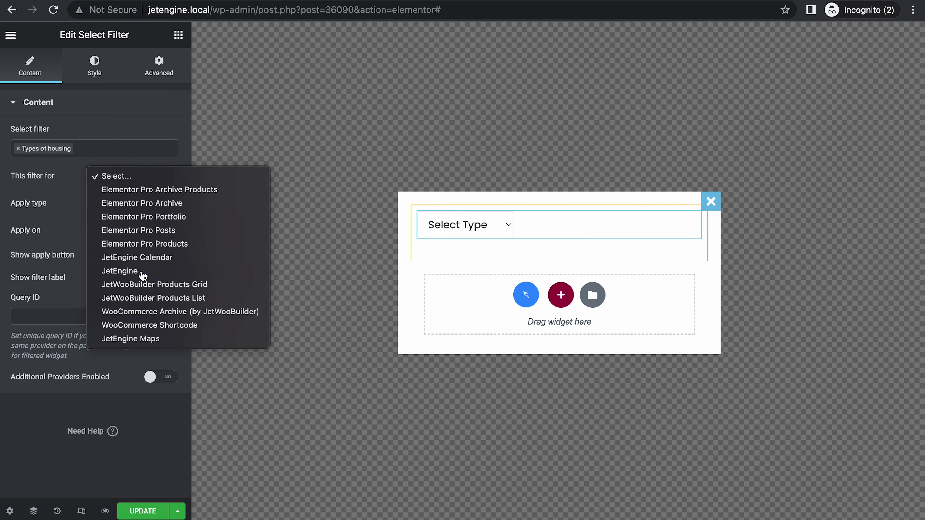
left_click(120, 271)
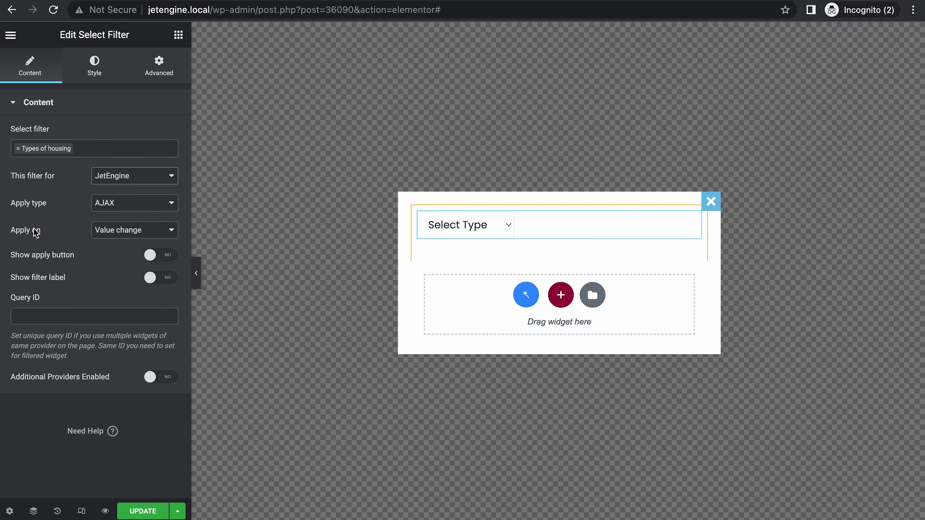
left_click(134, 230)
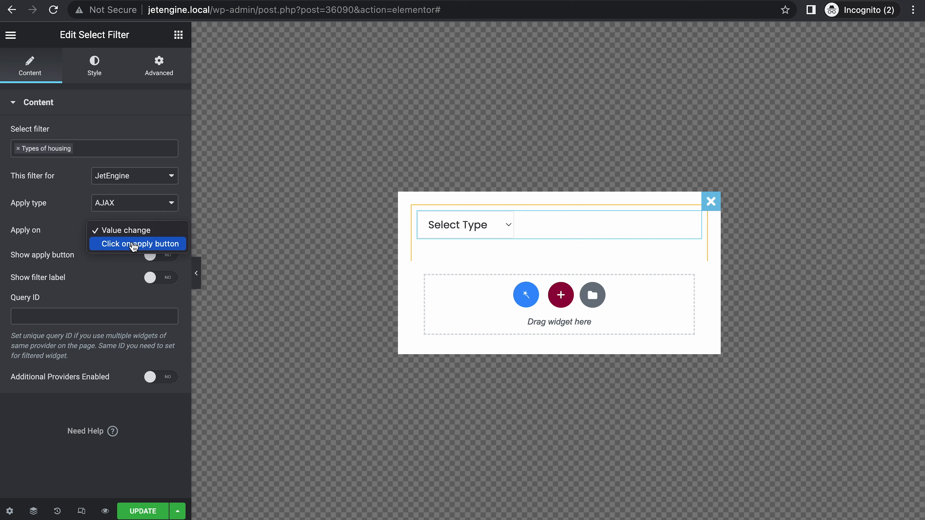
left_click(137, 243)
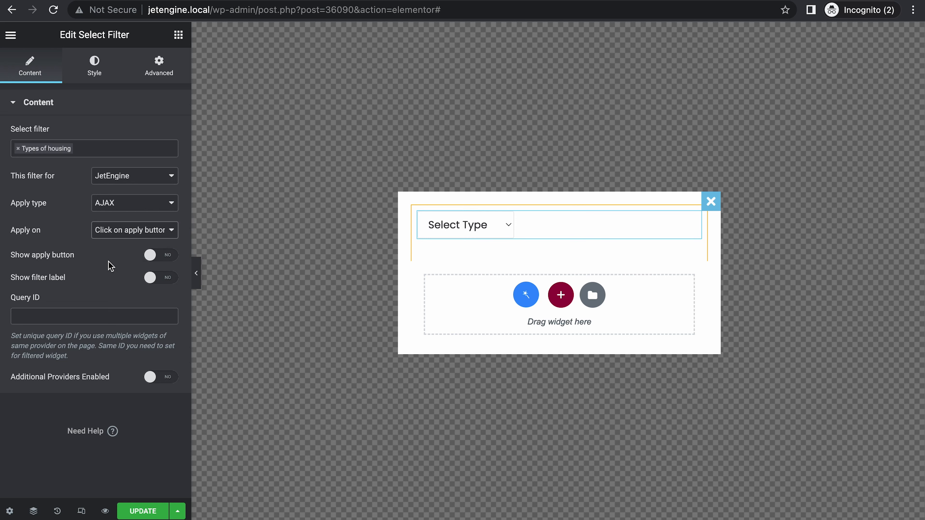
mouse_move(123, 257)
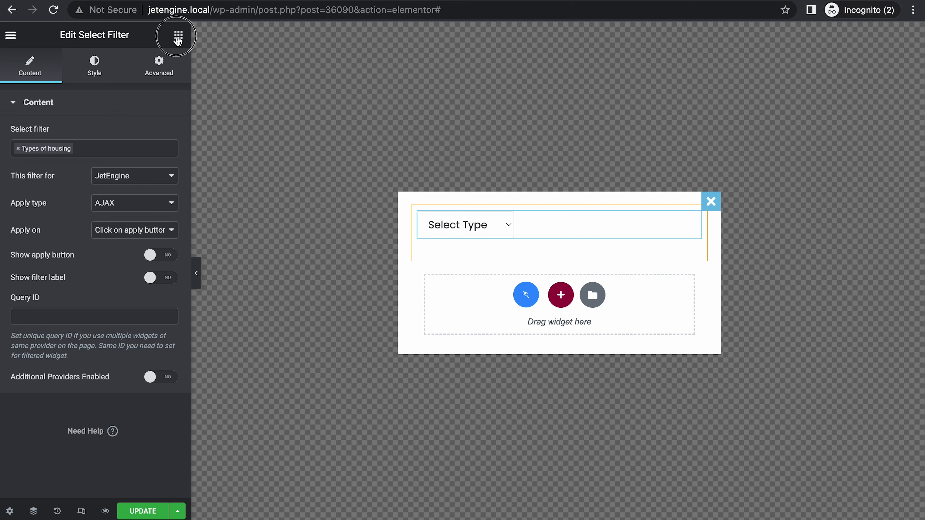
Step: Add a Facilities checkboxes filter below the type select, targeting JetEngine and applied on apply-button click
left_click(176, 35)
type("check")
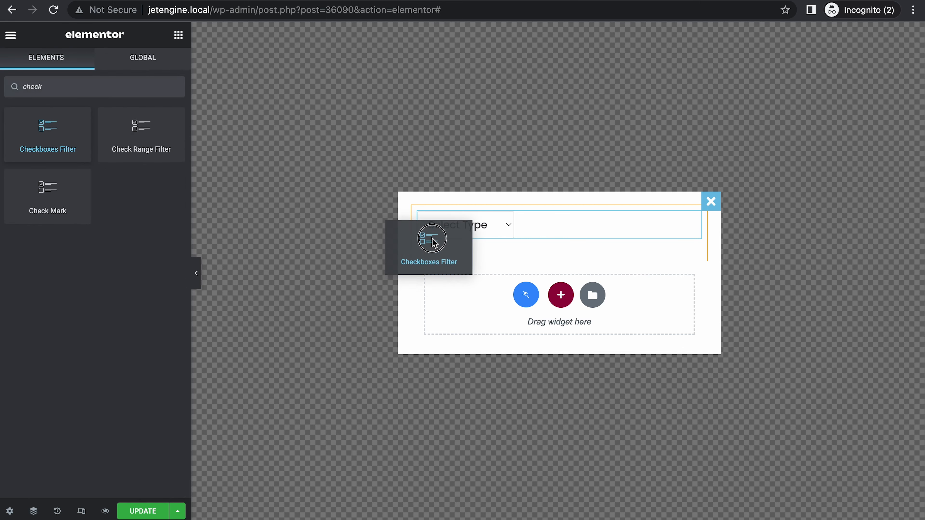
left_click_drag(432, 241, 559, 245)
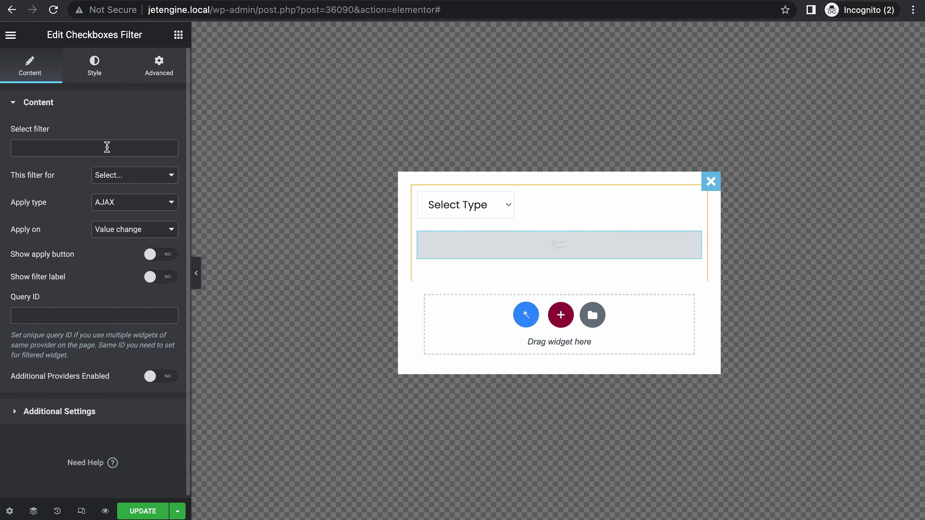
type("fa")
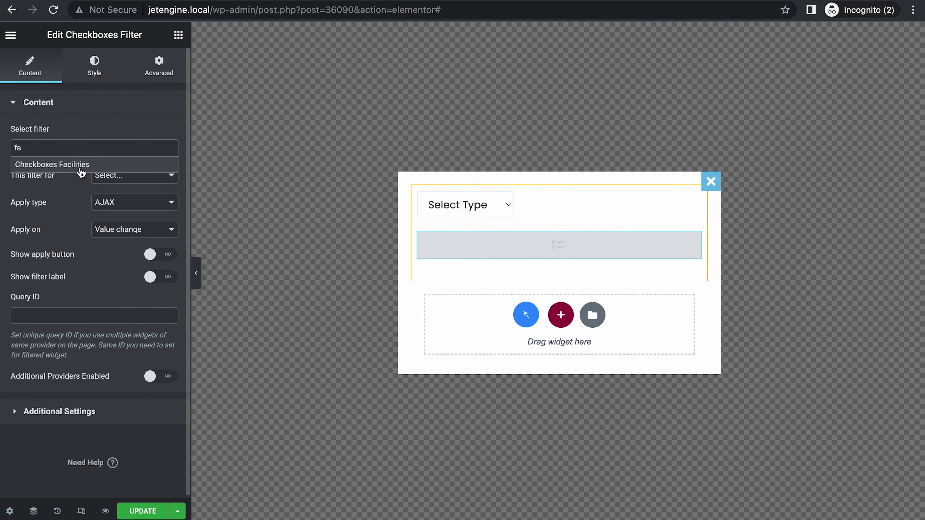
left_click(52, 164)
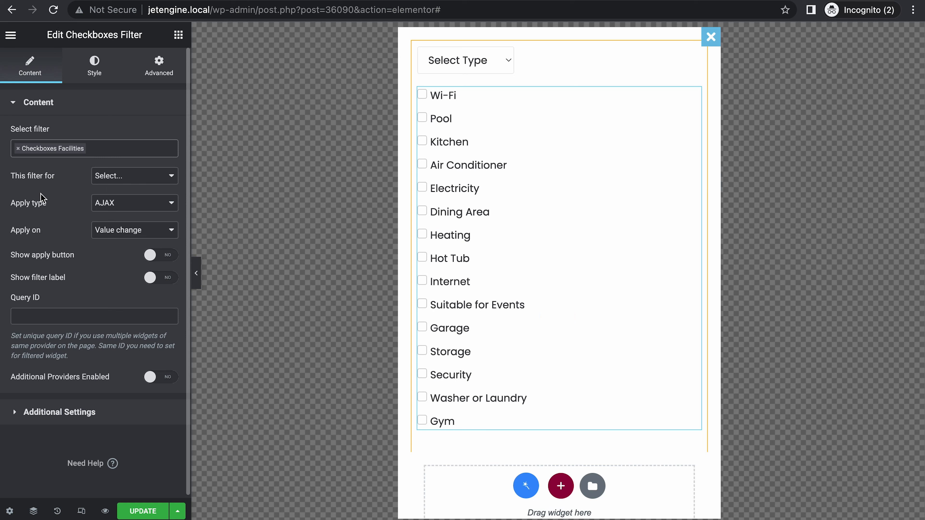
left_click(134, 176)
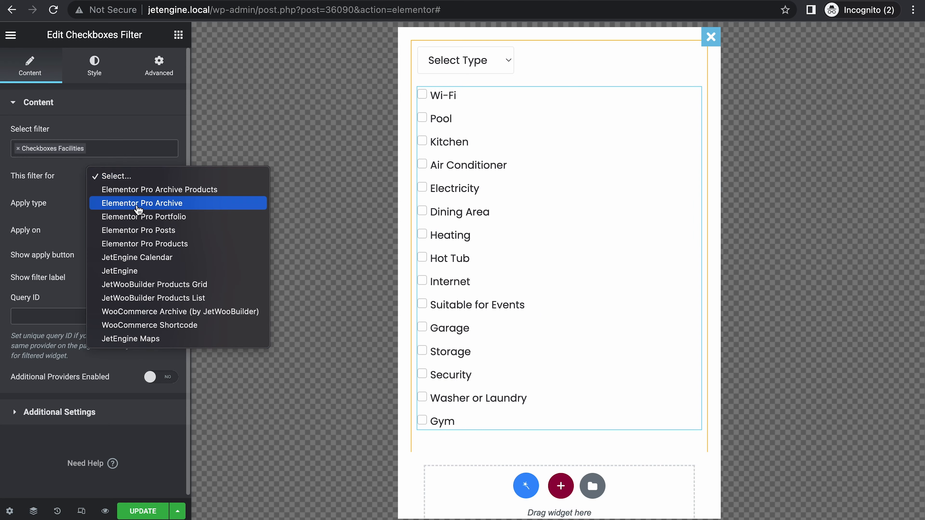
left_click(119, 271)
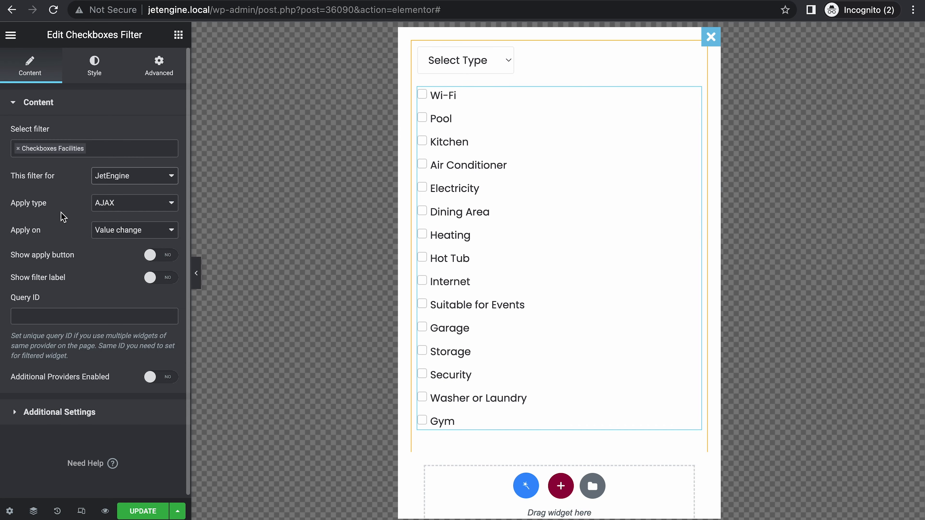
left_click(134, 229)
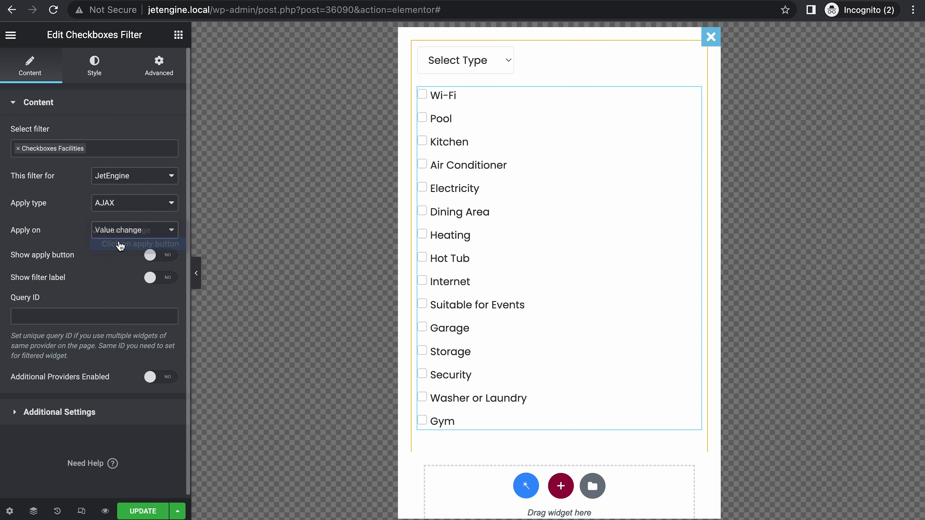
left_click(136, 244)
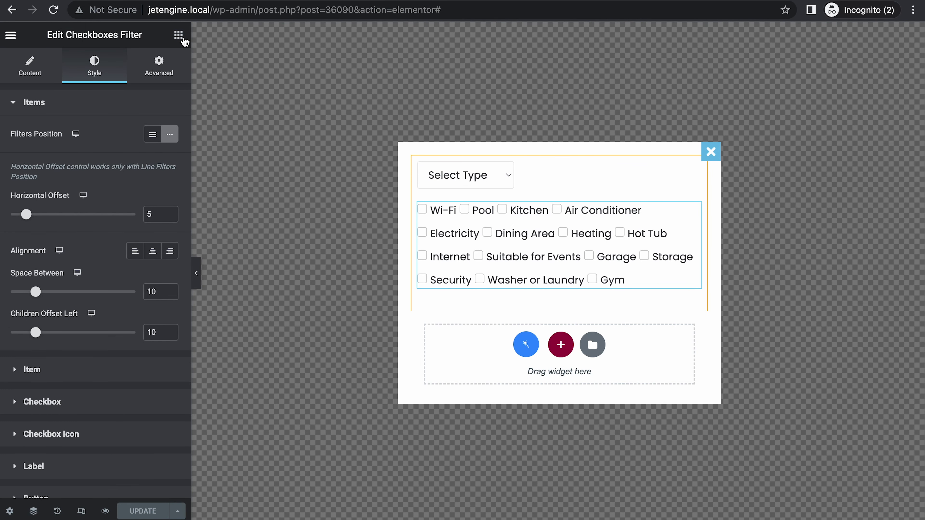
Step: Place an Apply Button widget under the checkboxes and set it to filter the JetEngine listing
left_click(178, 34)
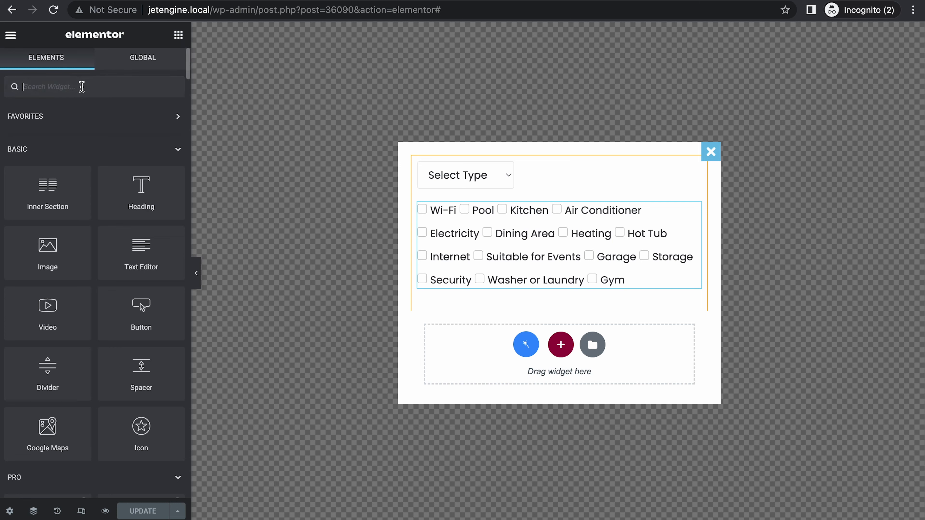
type("apply")
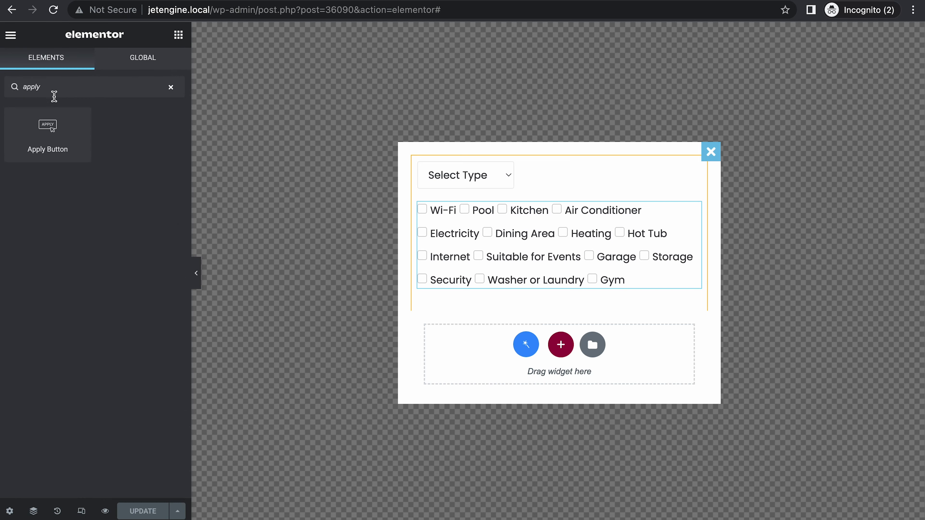
left_click_drag(47, 125, 434, 283)
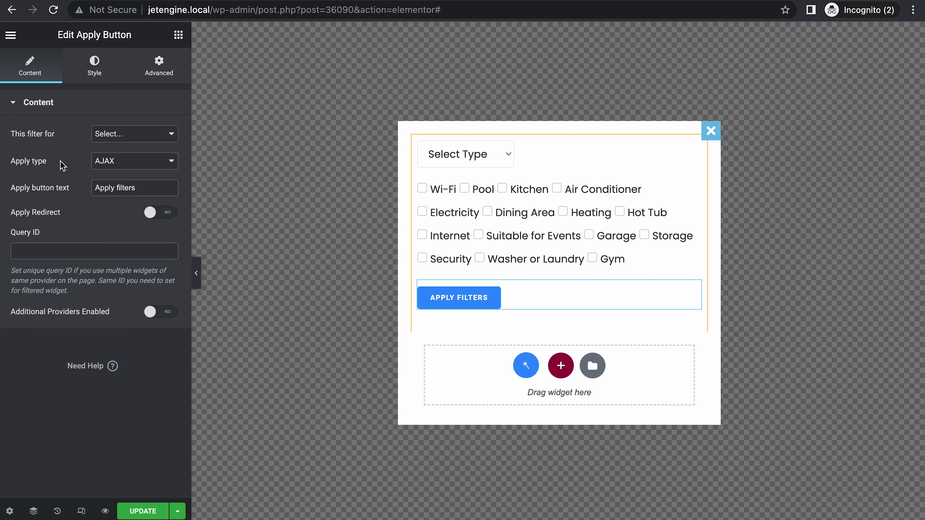
left_click(134, 134)
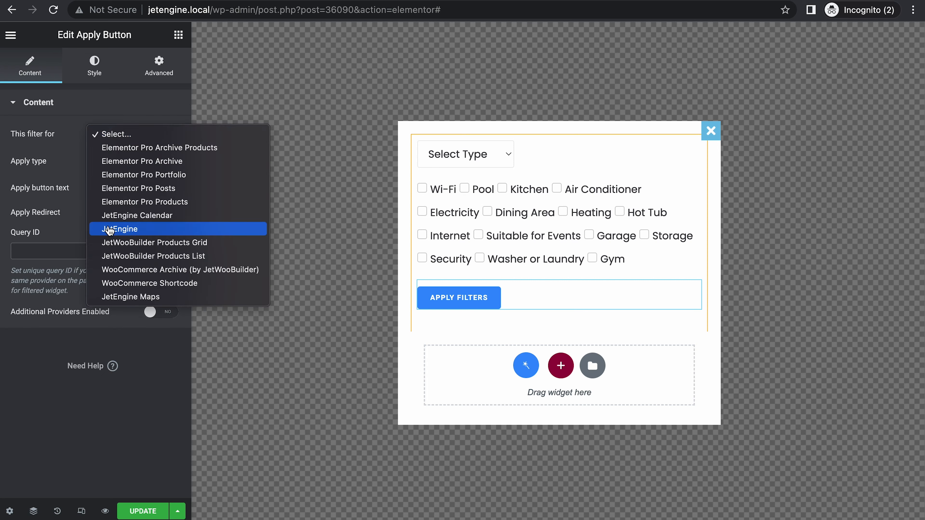
left_click(120, 229)
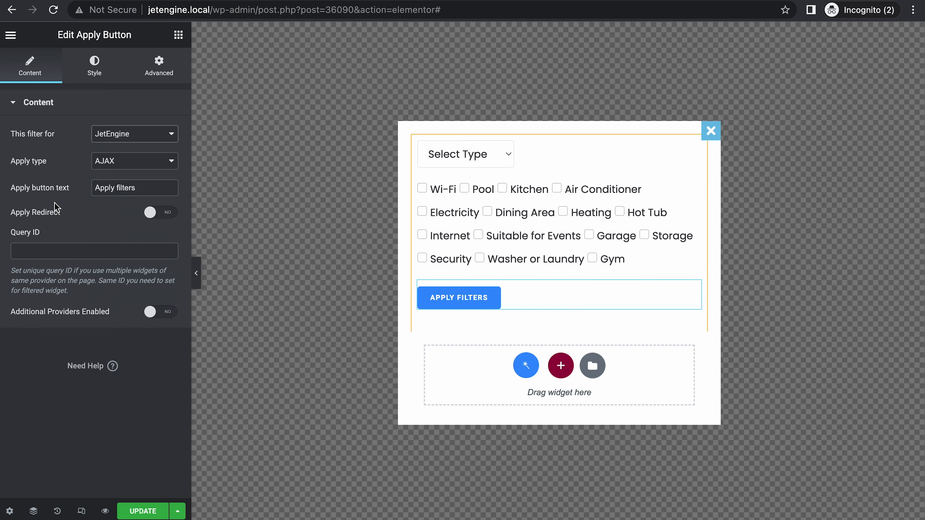
mouse_move(108, 218)
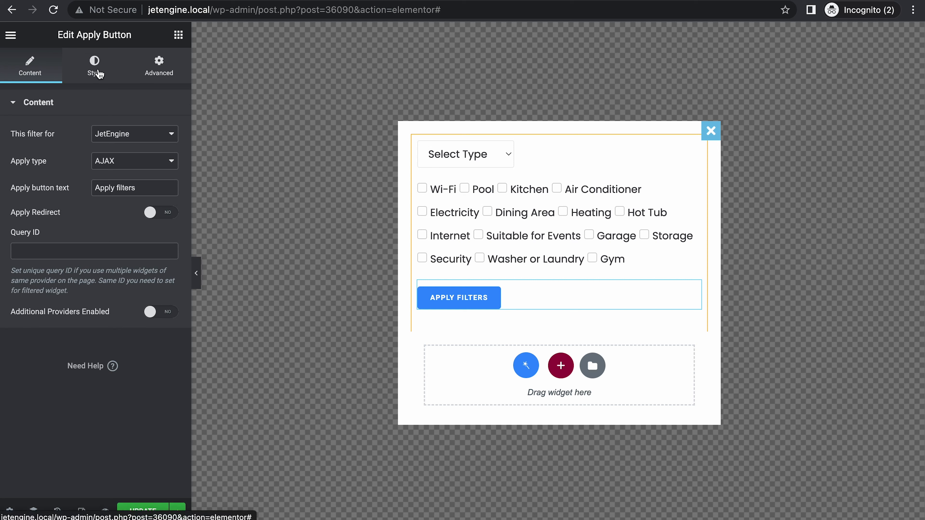
left_click(94, 66)
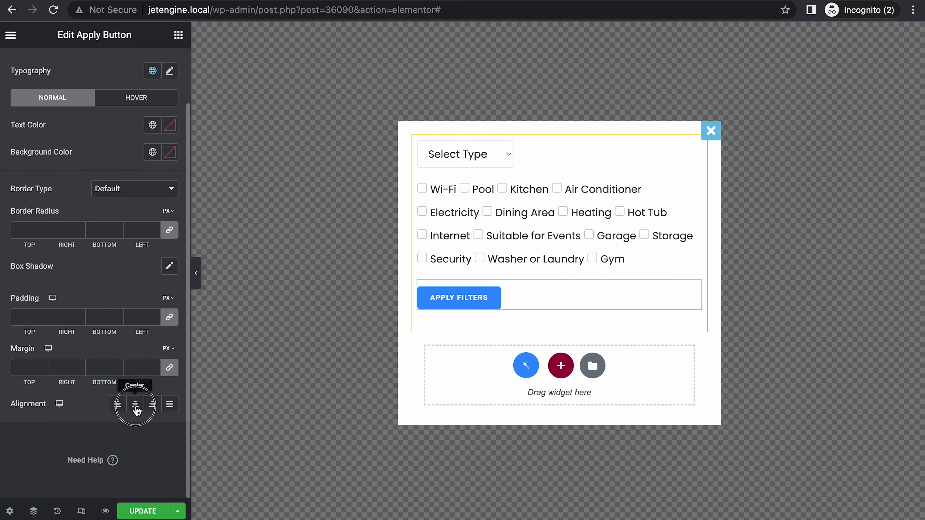
Step: Center the Apply Filters button and attach the Filter properties popup to it under Advanced > JetPopup
left_click(152, 404)
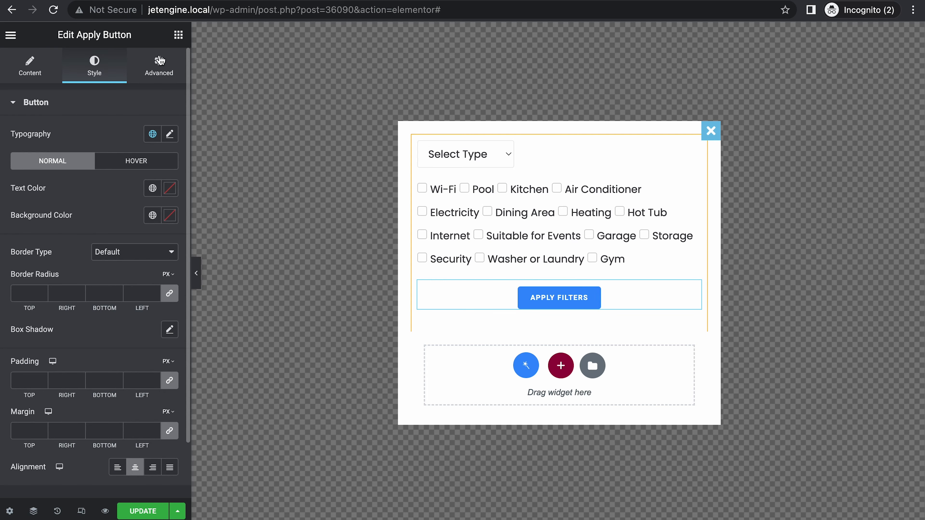
left_click(158, 66)
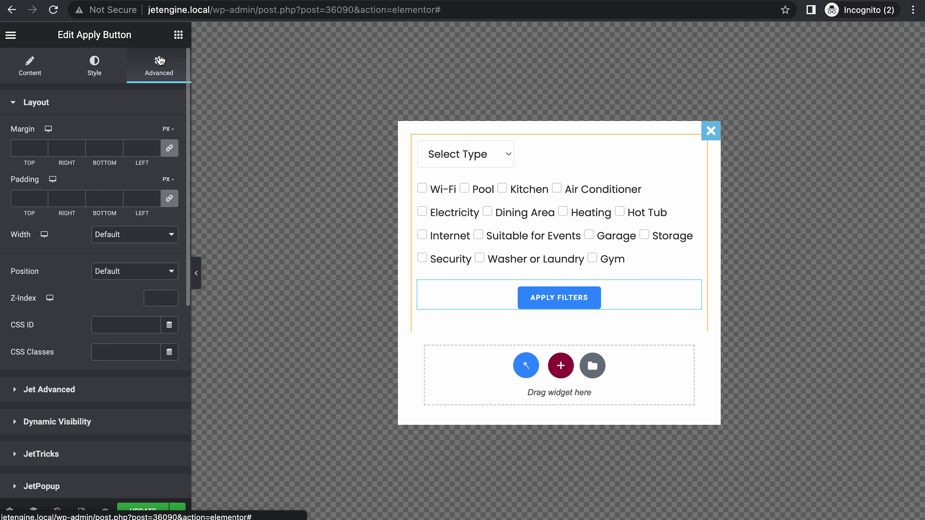
left_click(558, 297)
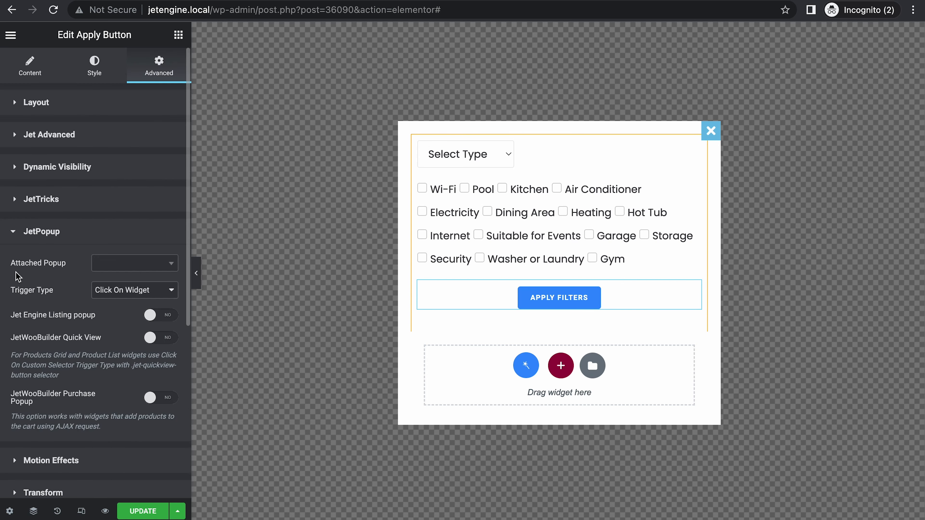
left_click(134, 262)
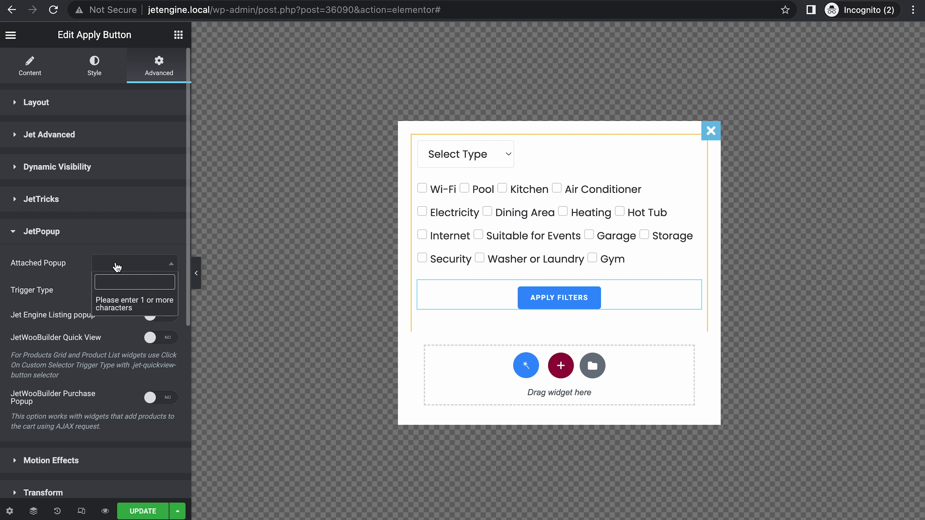
type("filt")
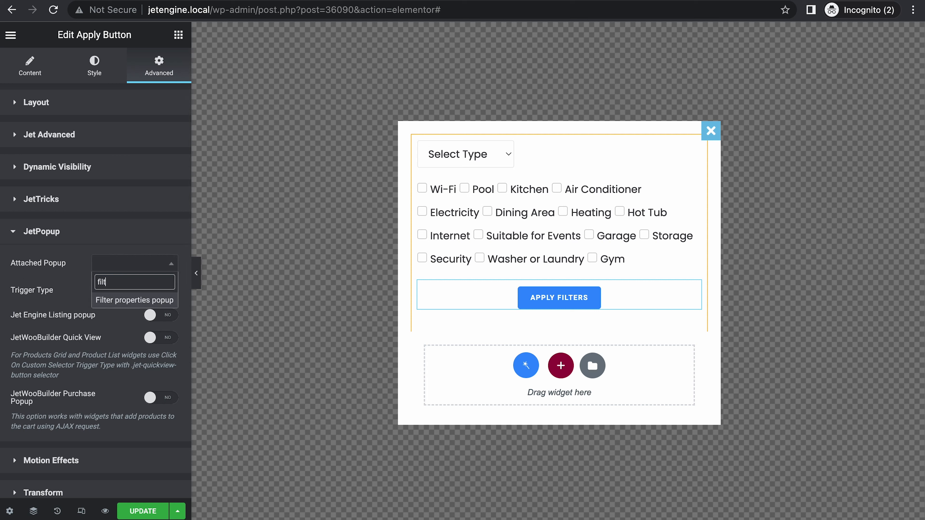
left_click(134, 300)
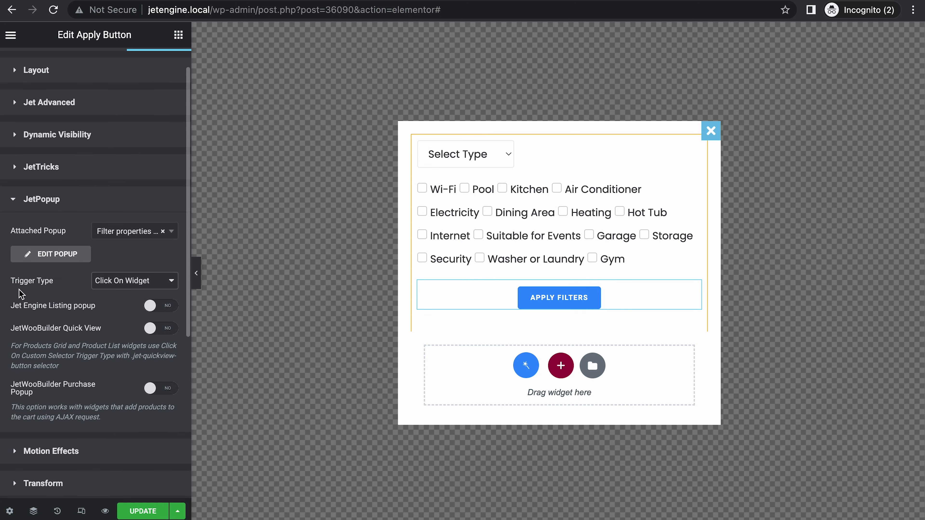
mouse_move(101, 338)
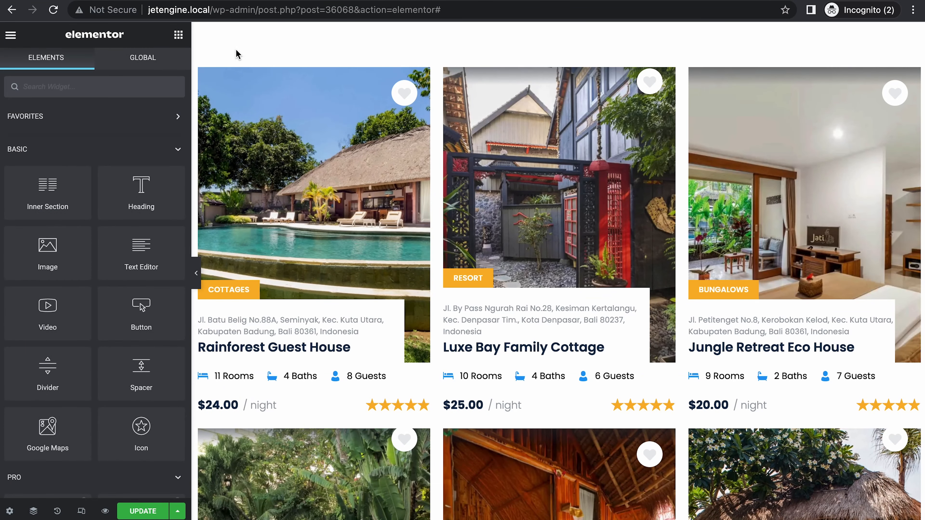
mouse_move(137, 103)
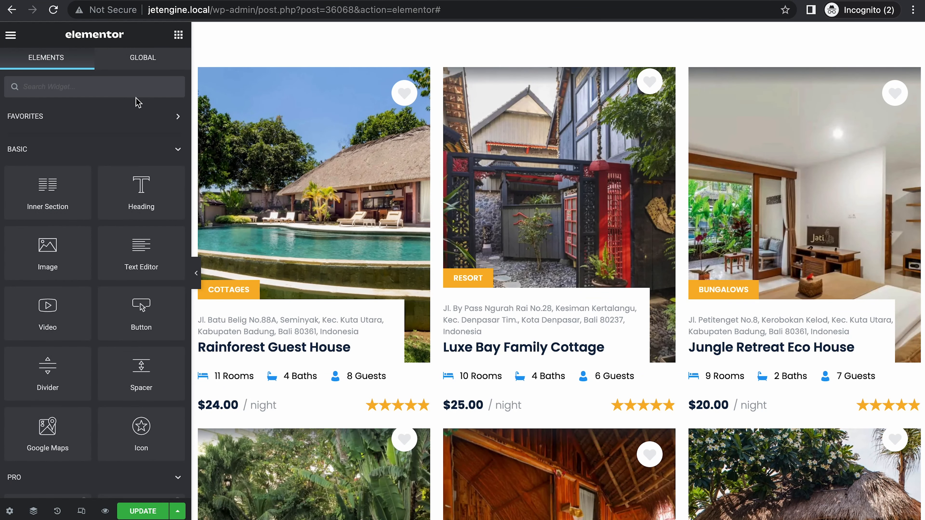
Step: Add a Button widget labelled Filter above the listings and attach the Filter properties popup to it
type("button")
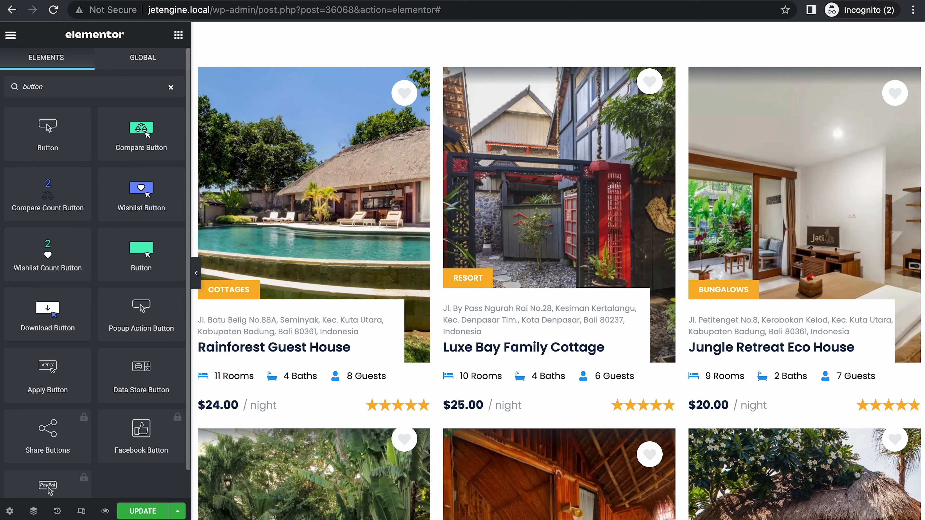
mouse_move(47, 134)
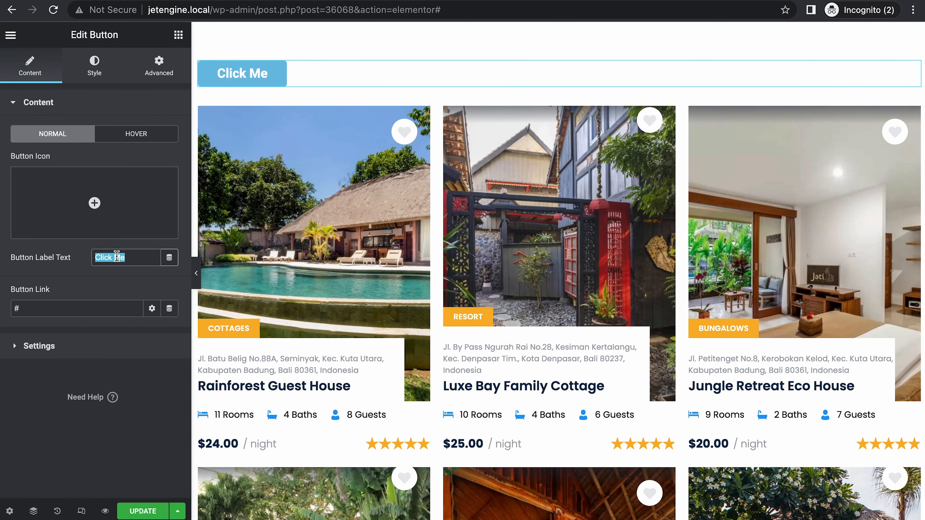
type("Filter")
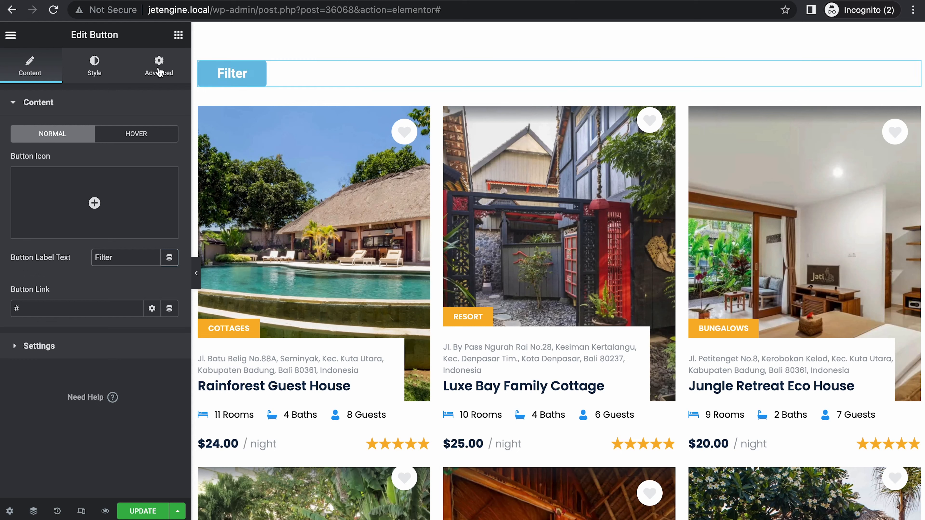
left_click(158, 65)
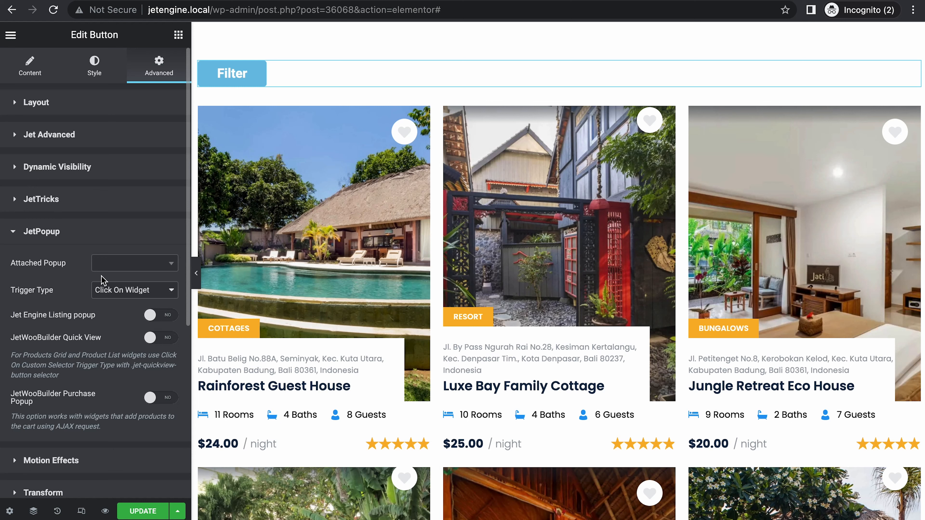
left_click(134, 262)
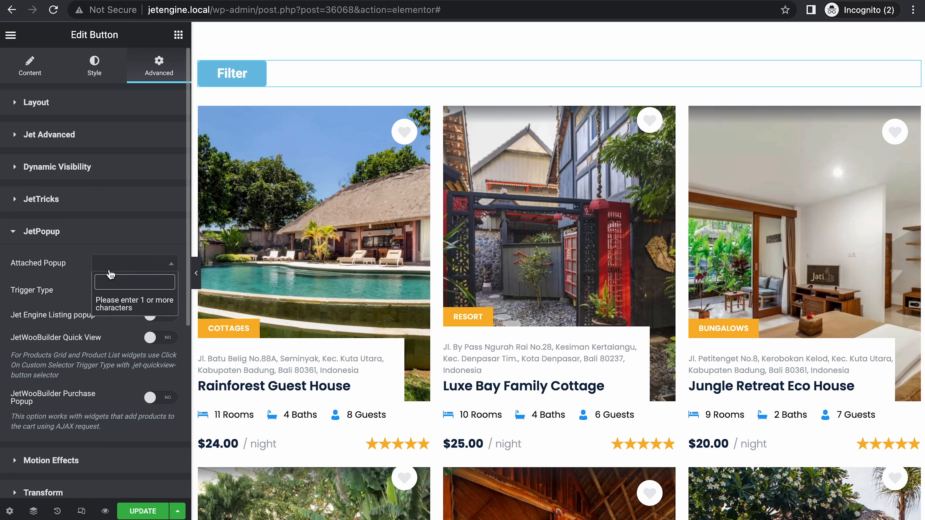
type("fil")
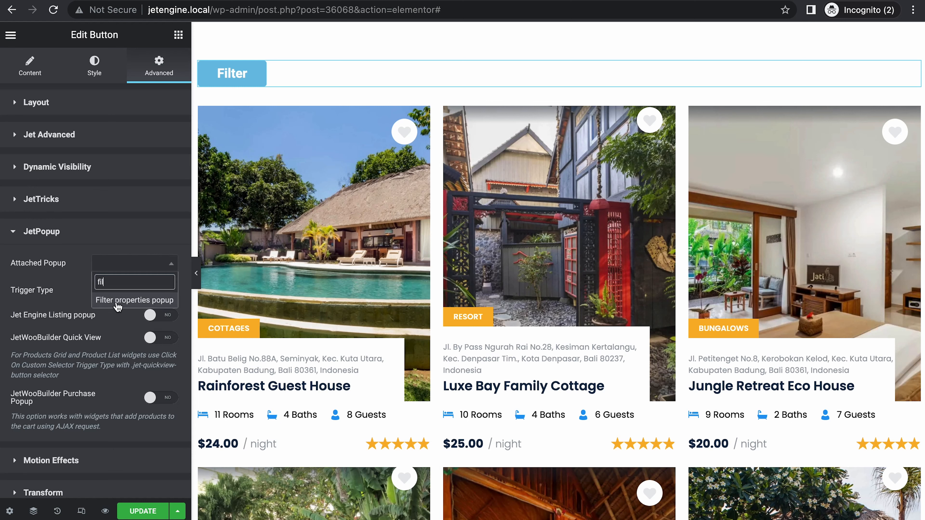
left_click(134, 300)
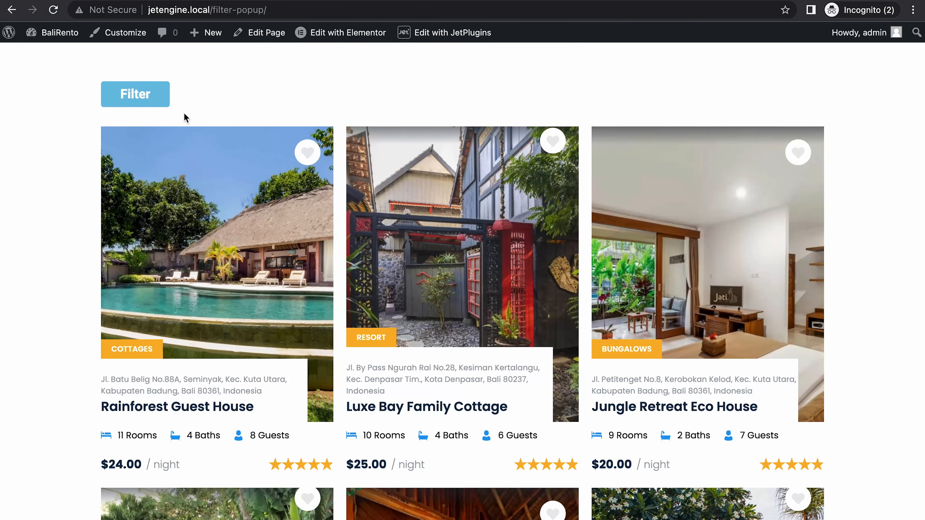
Step: Filter the live listings to Bungalows, then reopen the popup and choose Cottages instead
left_click(135, 94)
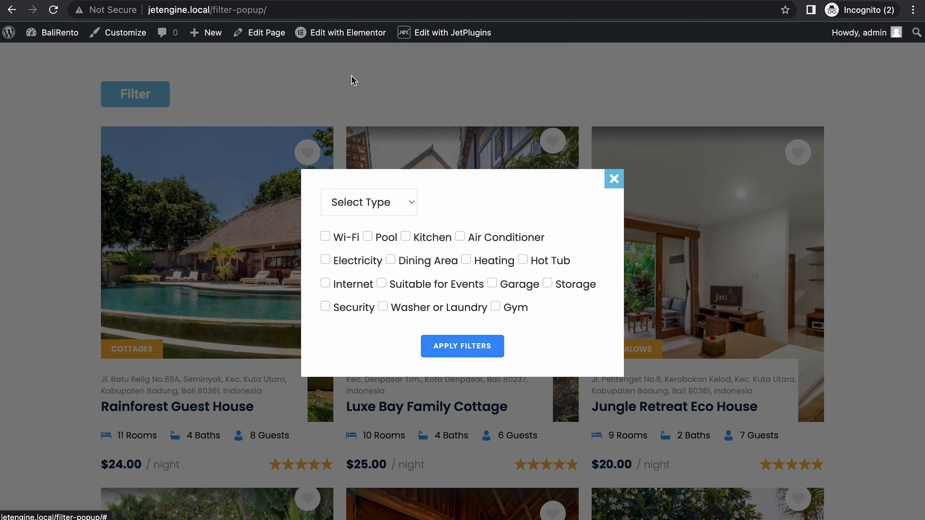
left_click(368, 202)
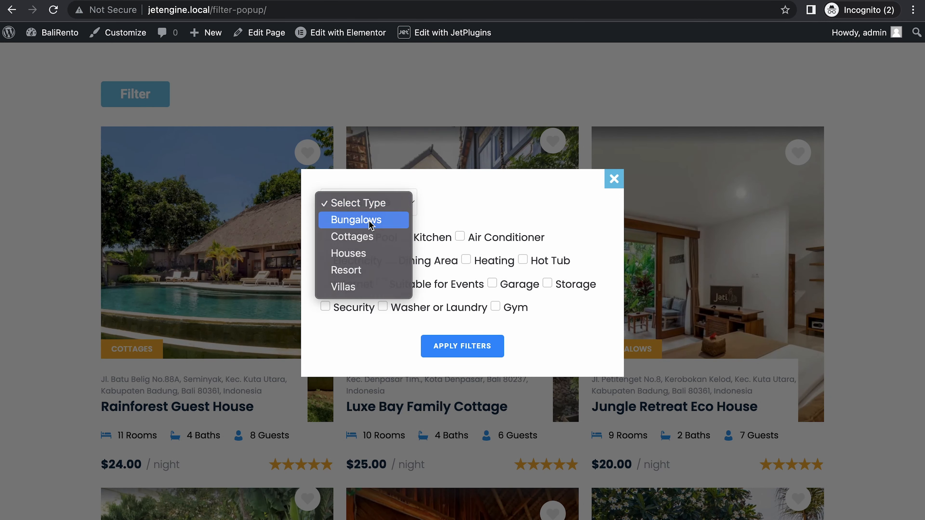
left_click(355, 220)
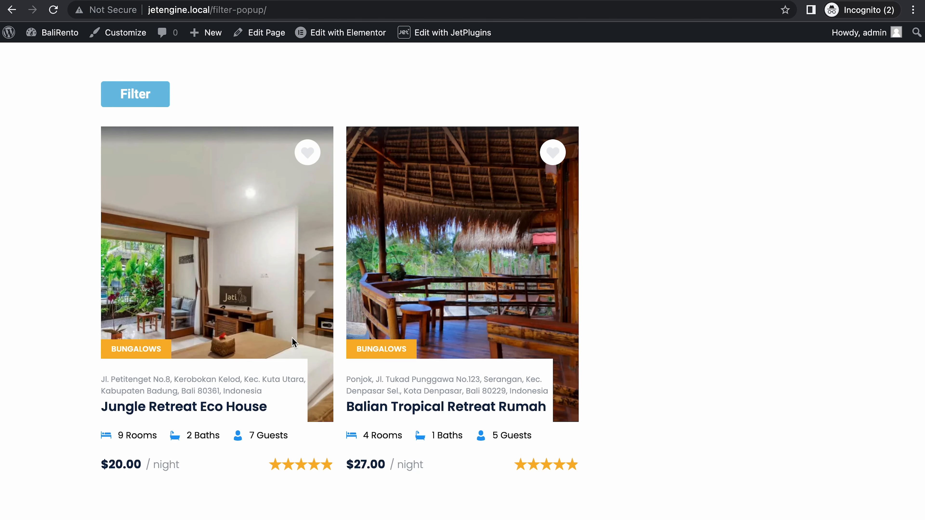
left_click(135, 94)
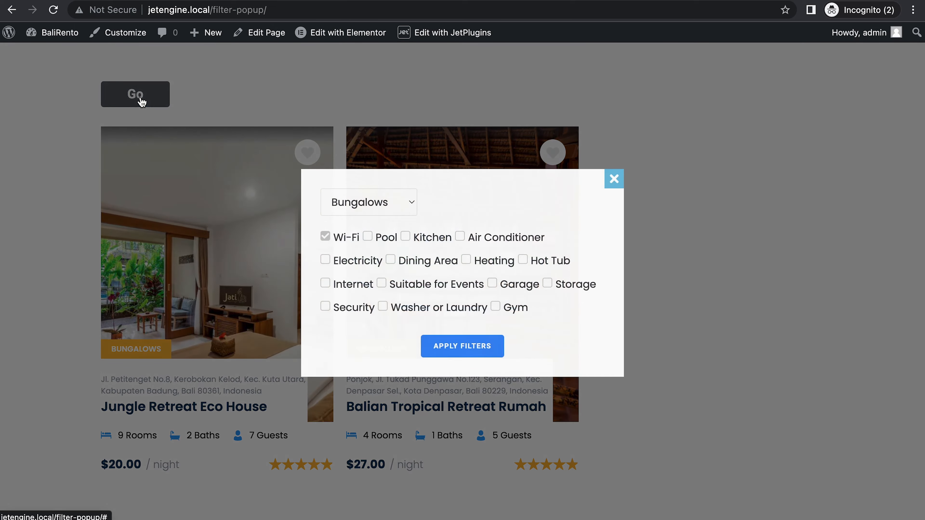
left_click(368, 203)
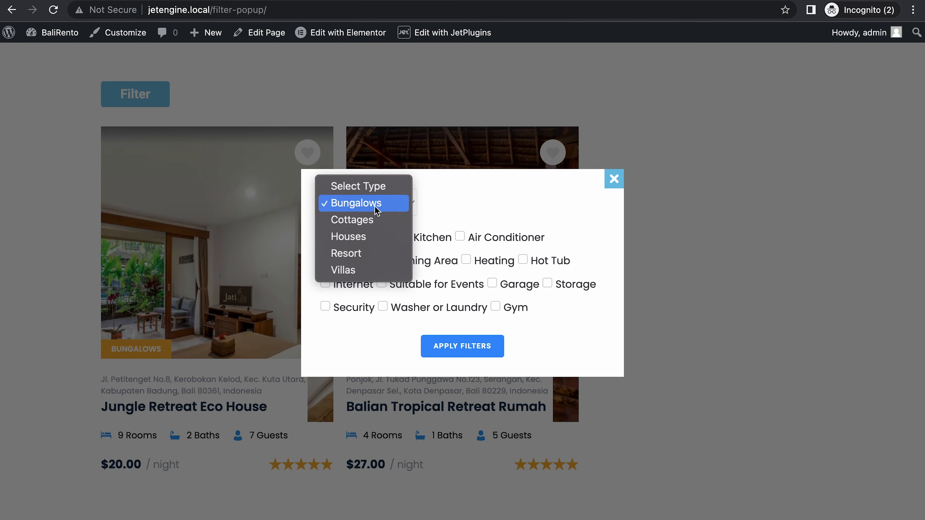
left_click(351, 219)
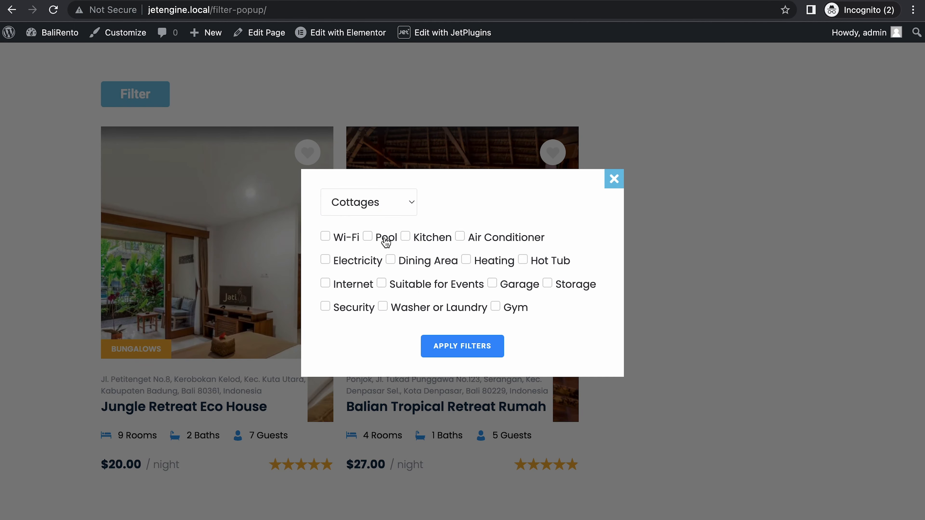